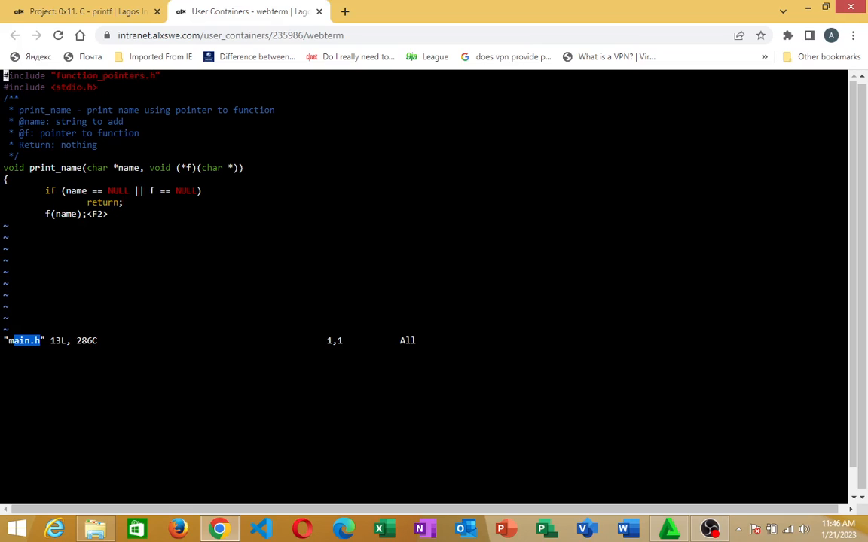
{"action": "mouse_move", "coordinate": [779, 451]}
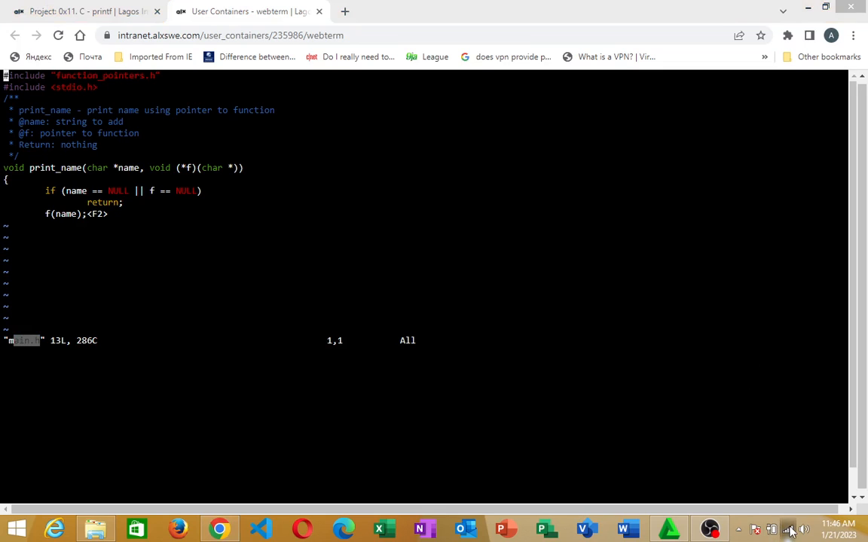
Step: Disconnect the Intranet Wi-Fi network from the tray panel, then reconnect to it
{"action": "left_click", "coordinate": [789, 529]}
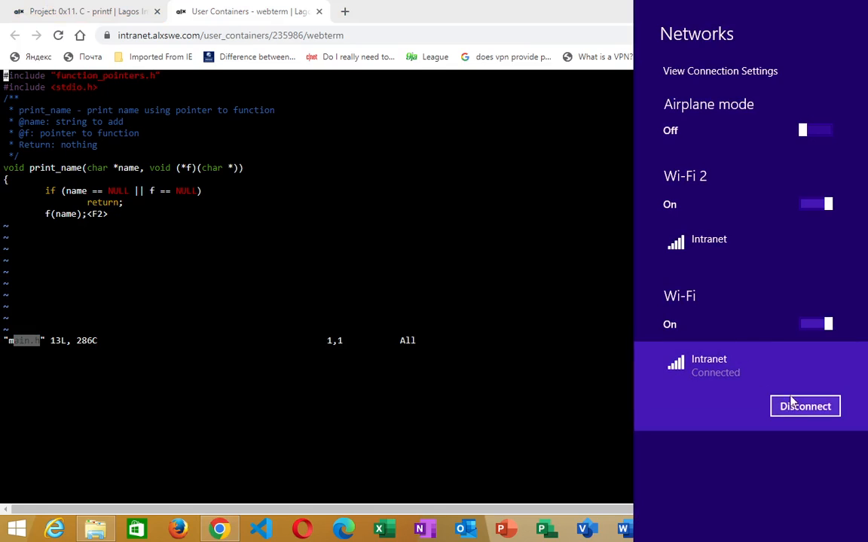
{"action": "mouse_move", "coordinate": [795, 409]}
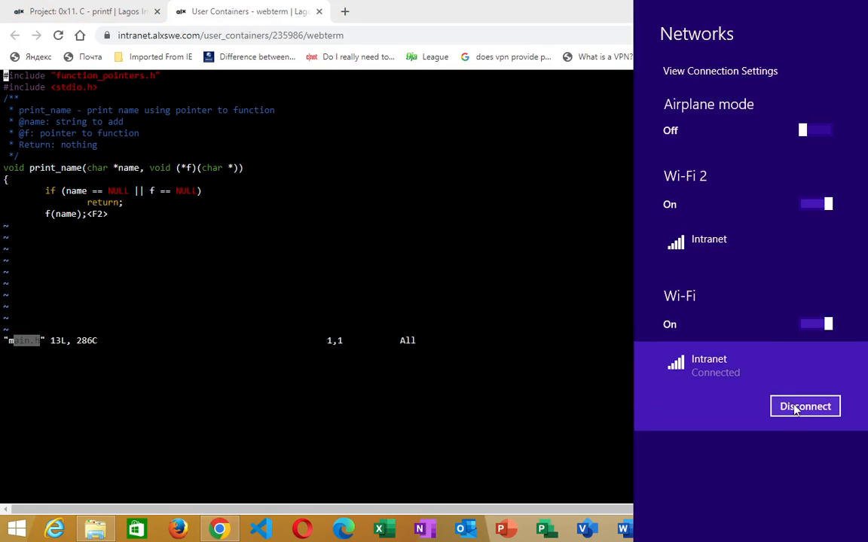
{"action": "left_click", "coordinate": [804, 407]}
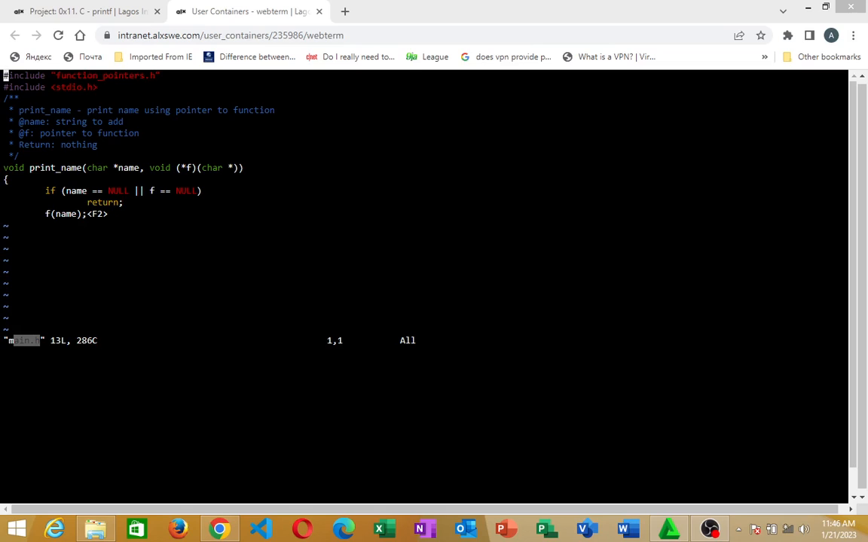
{"action": "mouse_move", "coordinate": [802, 509]}
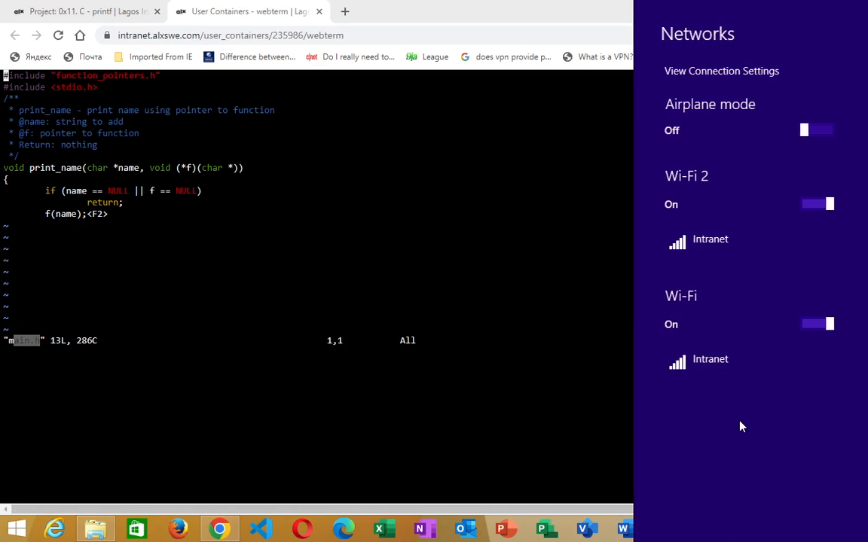
{"action": "left_click", "coordinate": [708, 358]}
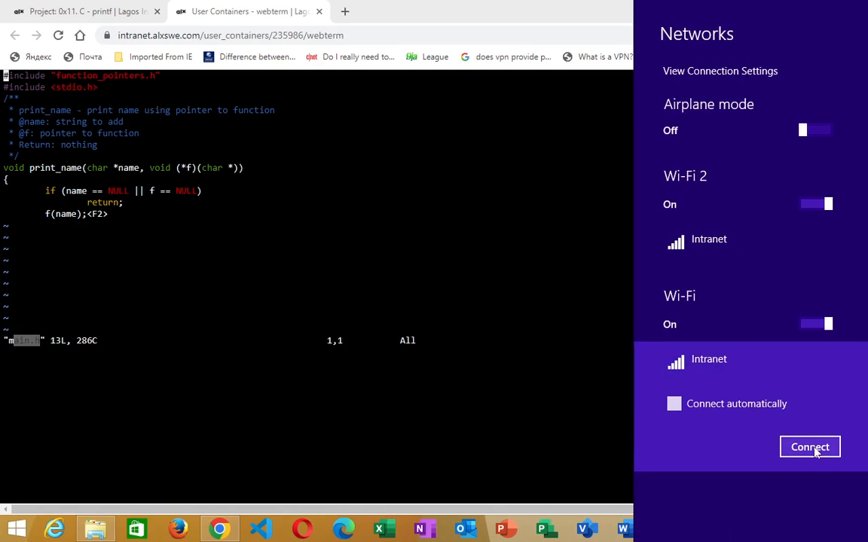
{"action": "left_click", "coordinate": [811, 446]}
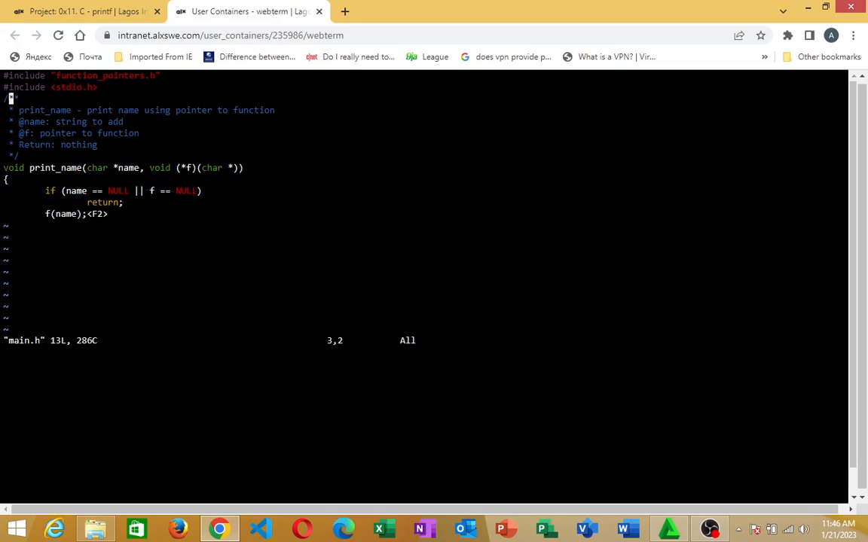
Step: Move to the end of main.h and start inserting a new line below the f(name) call
{"action": "key", "text": "Down"}
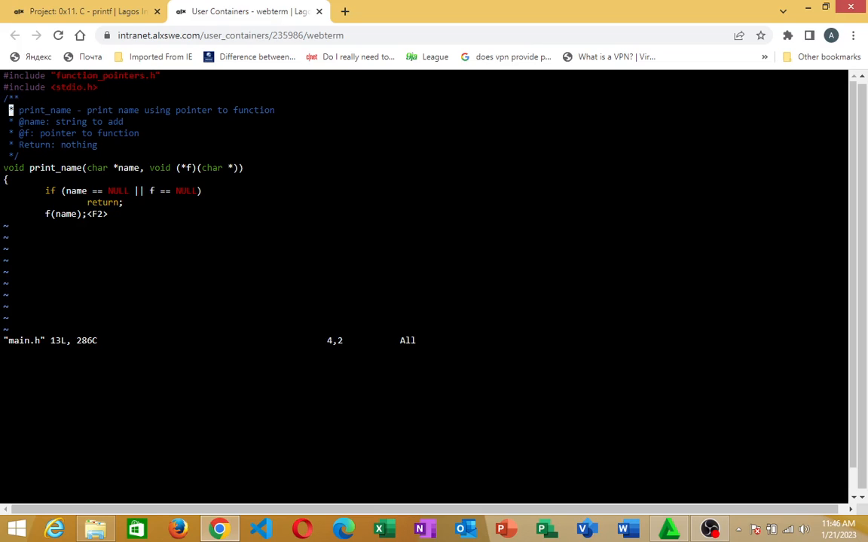
{"action": "key", "text": "Down"}
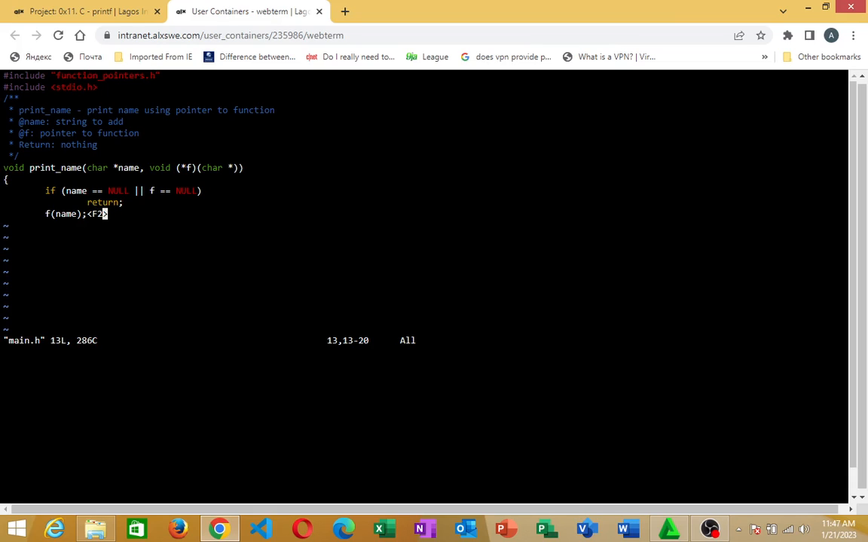
{"action": "key", "text": "i"}
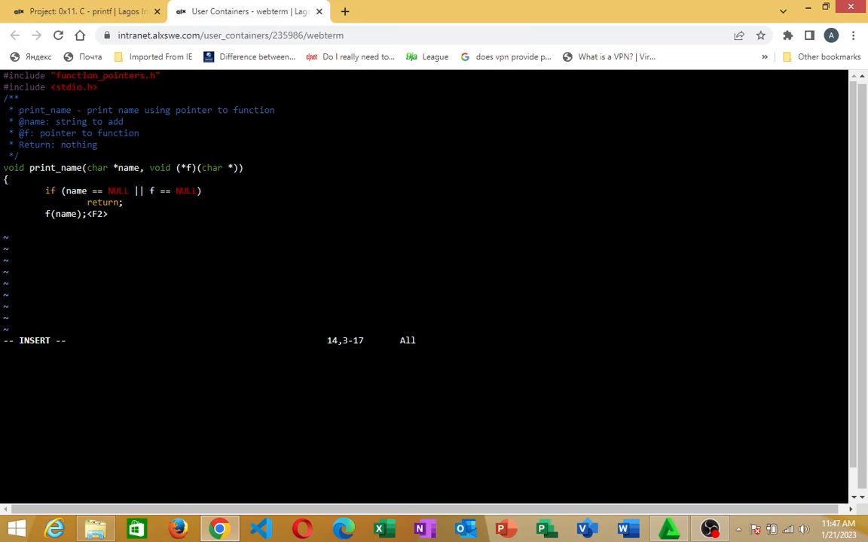
Step: Disconnect the connected Intranet Wi-Fi network and leave the Networks list showing
{"action": "left_click", "coordinate": [771, 531]}
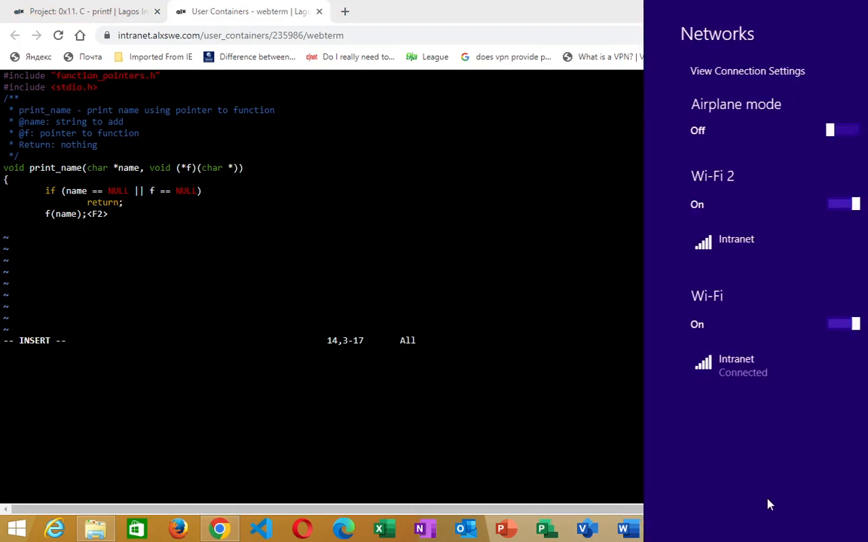
{"action": "left_click", "coordinate": [736, 366]}
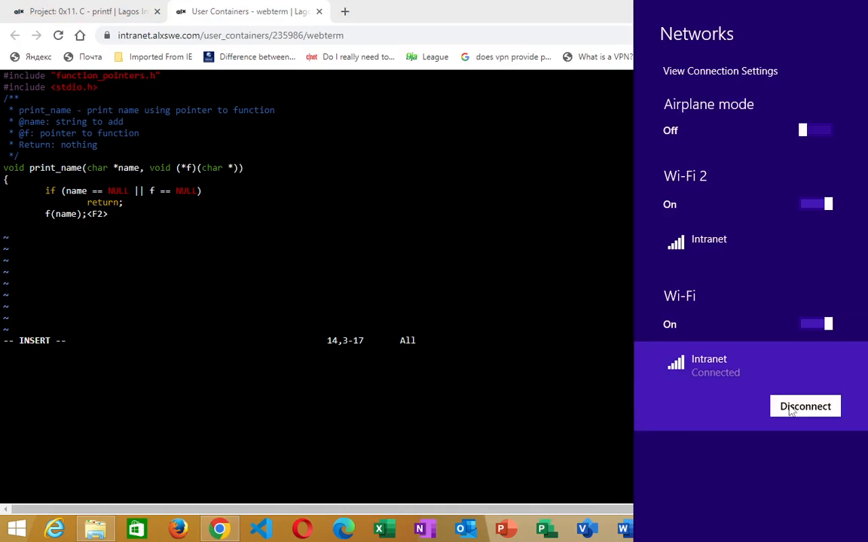
{"action": "left_click", "coordinate": [805, 407]}
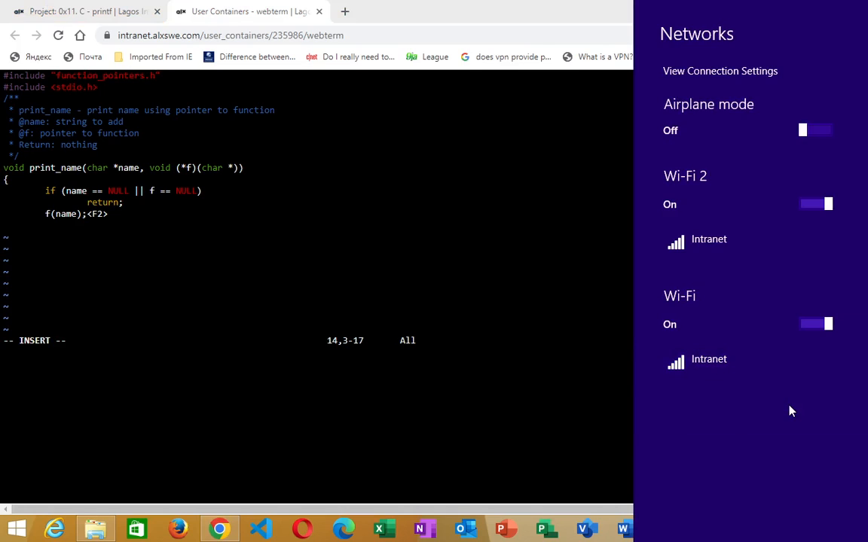
{"action": "mouse_move", "coordinate": [546, 345]}
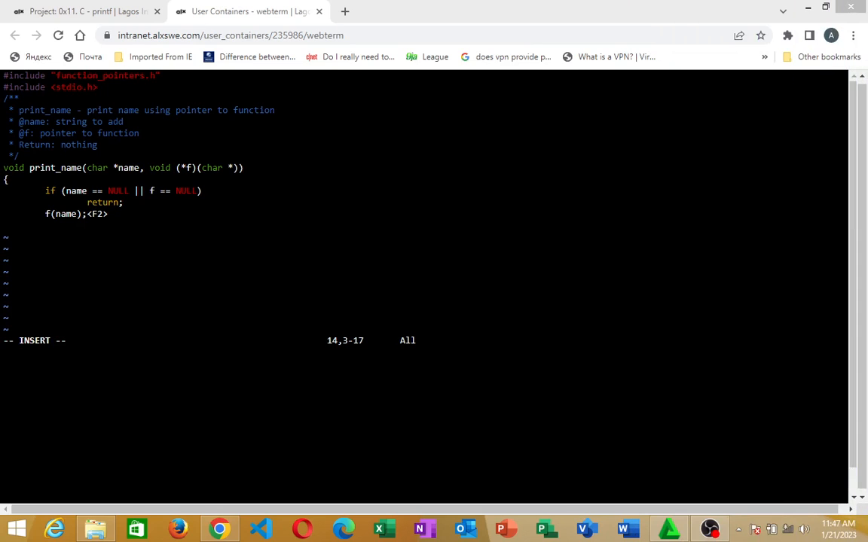
{"action": "mouse_move", "coordinate": [759, 486]}
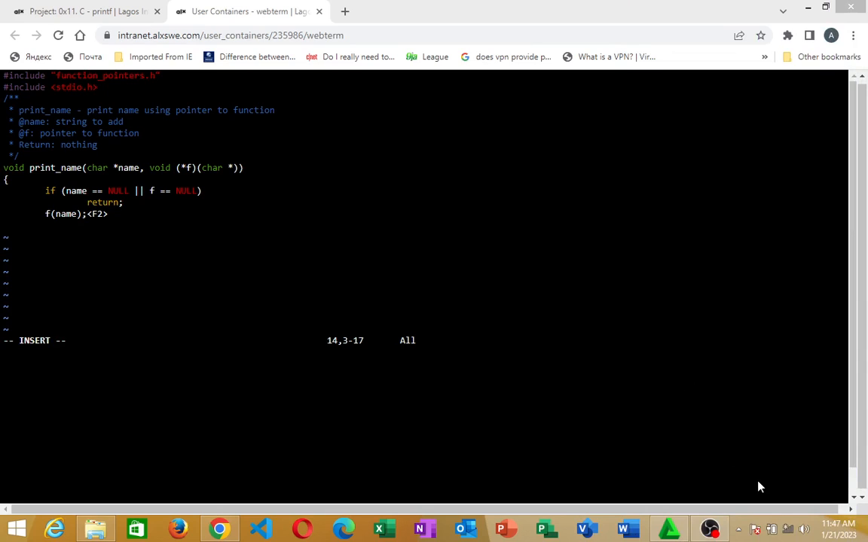
{"action": "left_click", "coordinate": [787, 530]}
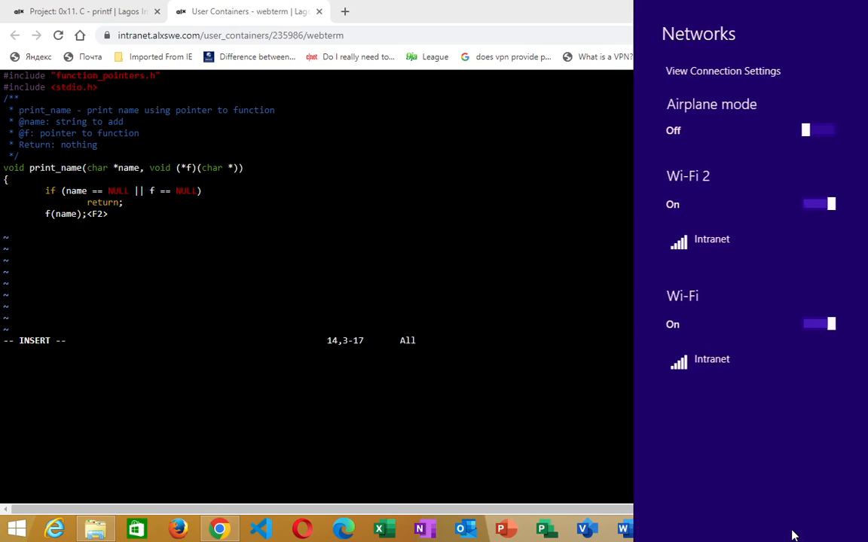
{"action": "mouse_move", "coordinate": [505, 359]}
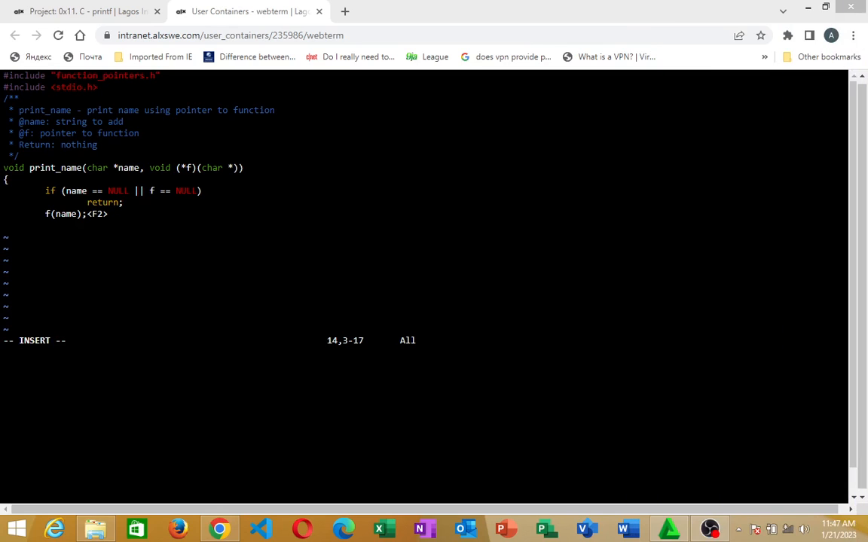
{"action": "key", "text": "Return"}
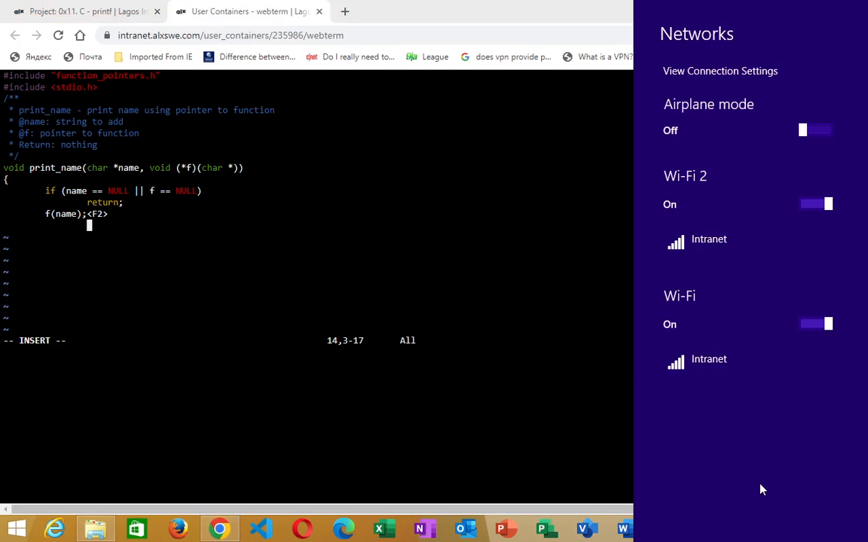
Step: Attempt to connect Intranet, then cancel the hanging attempt and reopen the Networks panel
{"action": "left_click", "coordinate": [708, 358]}
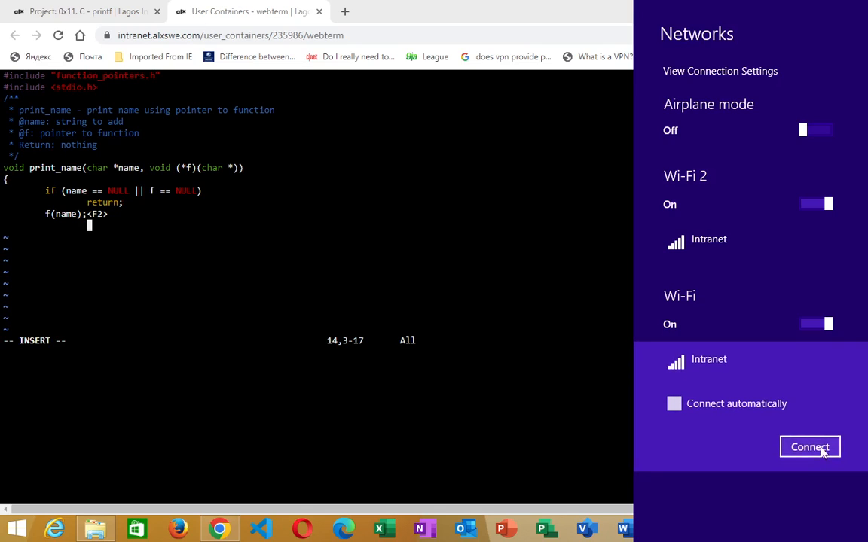
{"action": "left_click", "coordinate": [809, 446]}
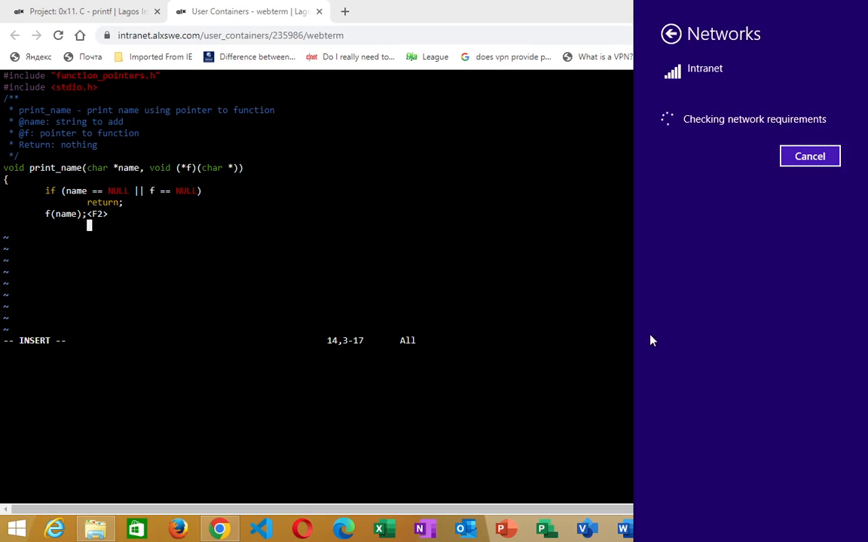
{"action": "mouse_move", "coordinate": [642, 337]}
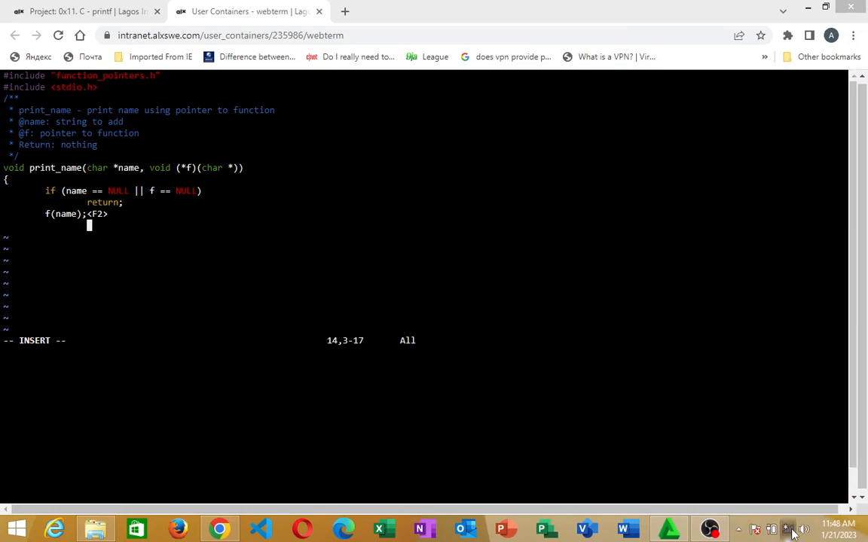
{"action": "left_click", "coordinate": [788, 530]}
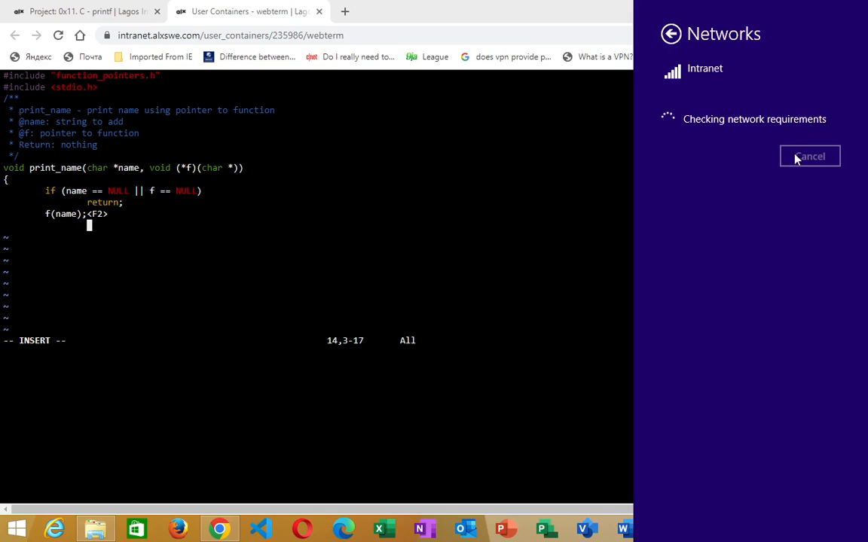
{"action": "left_click", "coordinate": [809, 156]}
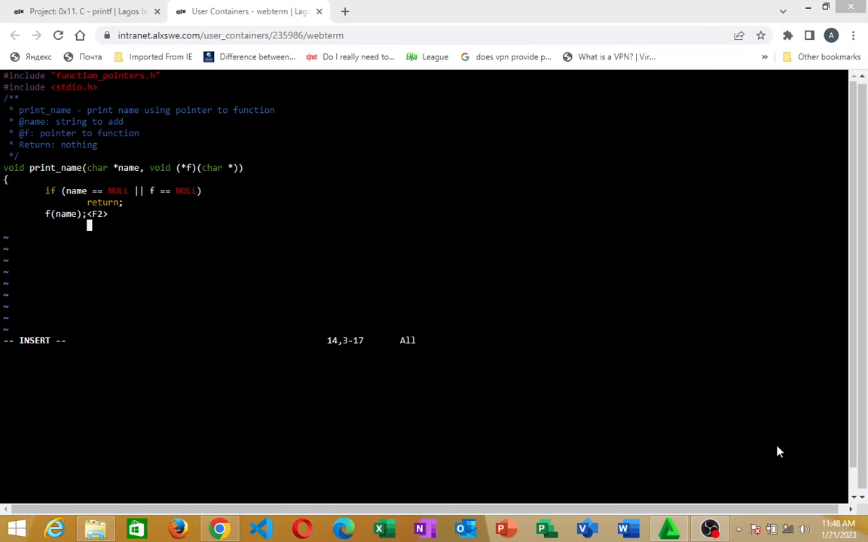
{"action": "mouse_move", "coordinate": [802, 529]}
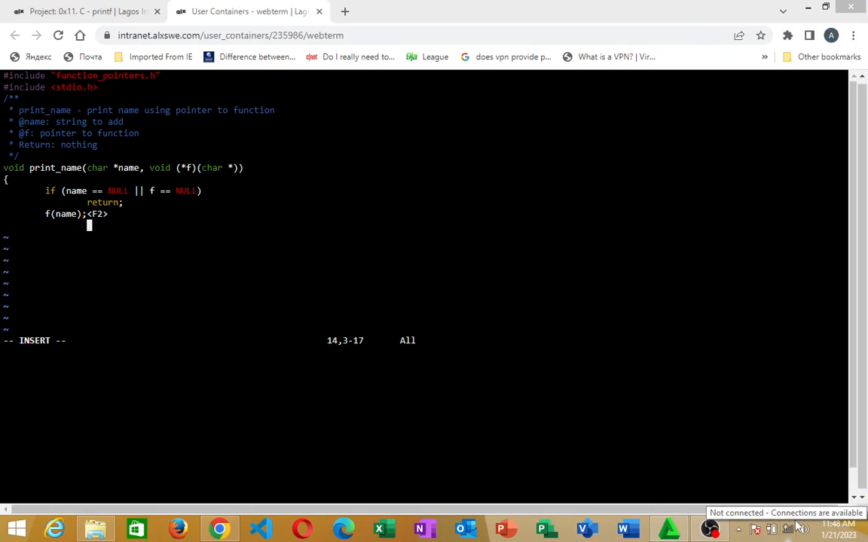
{"action": "left_click", "coordinate": [787, 531]}
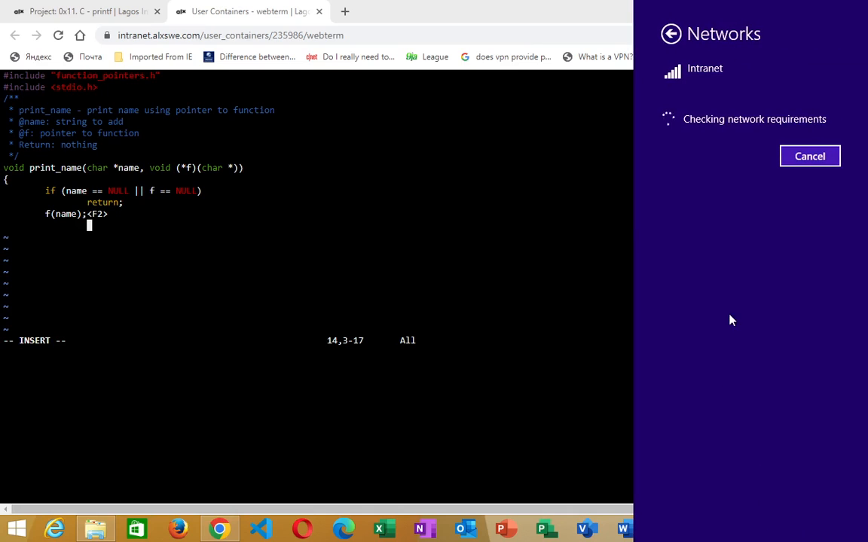
{"action": "mouse_move", "coordinate": [809, 187]}
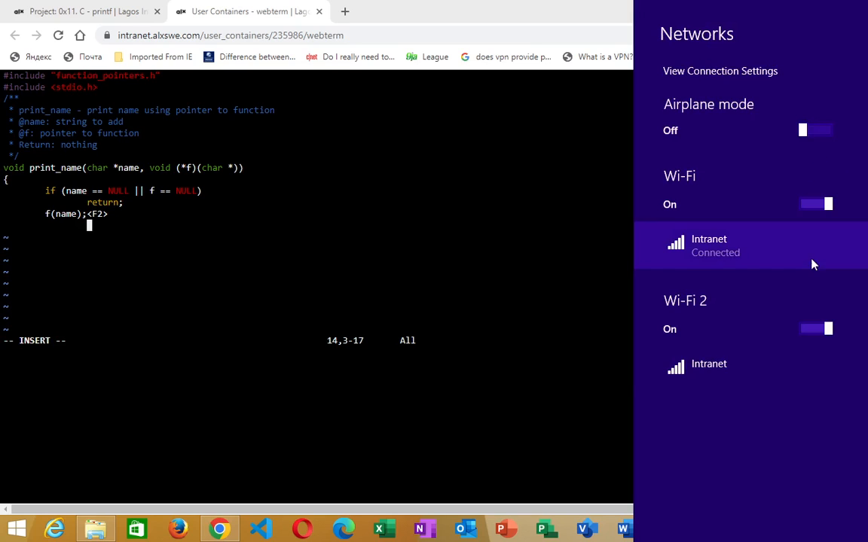
Step: Cancel the Wi-Fi 2 security key prompt and connect the first adapter to Intranet
{"action": "left_click", "coordinate": [709, 363]}
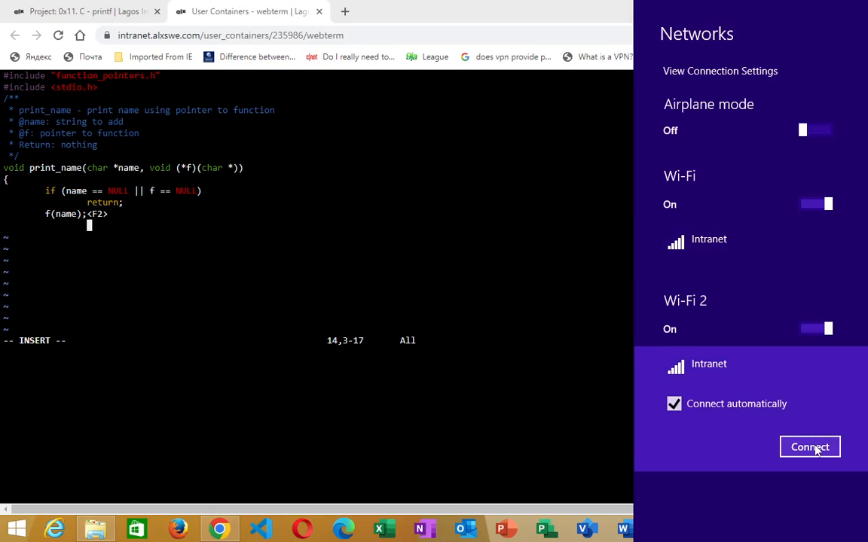
{"action": "left_click", "coordinate": [809, 446]}
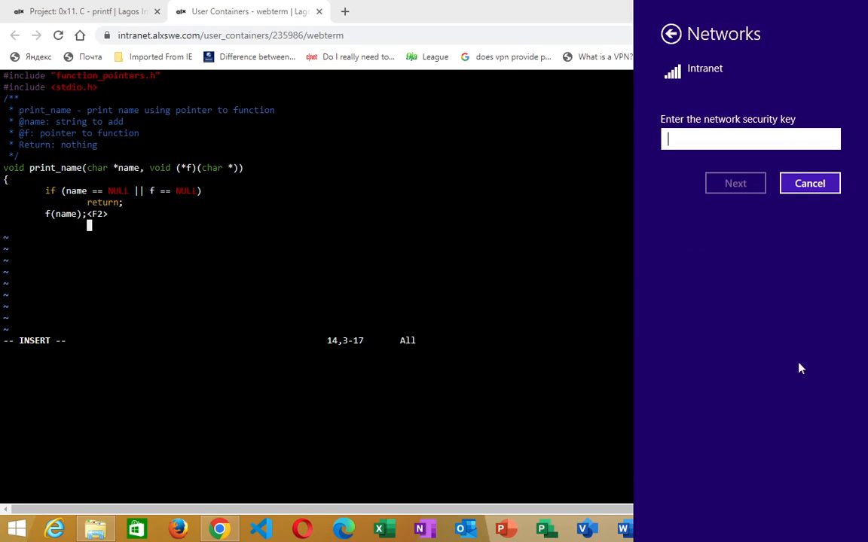
{"action": "left_click", "coordinate": [809, 184]}
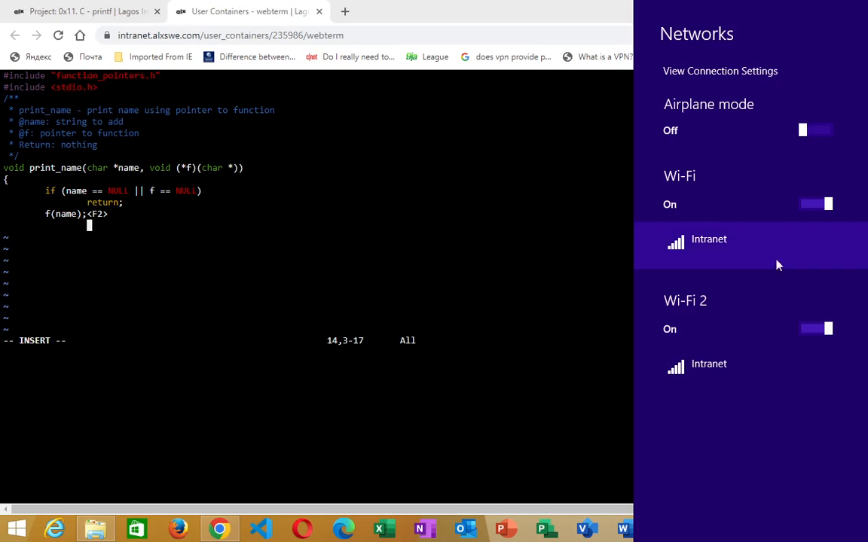
{"action": "left_click", "coordinate": [708, 238]}
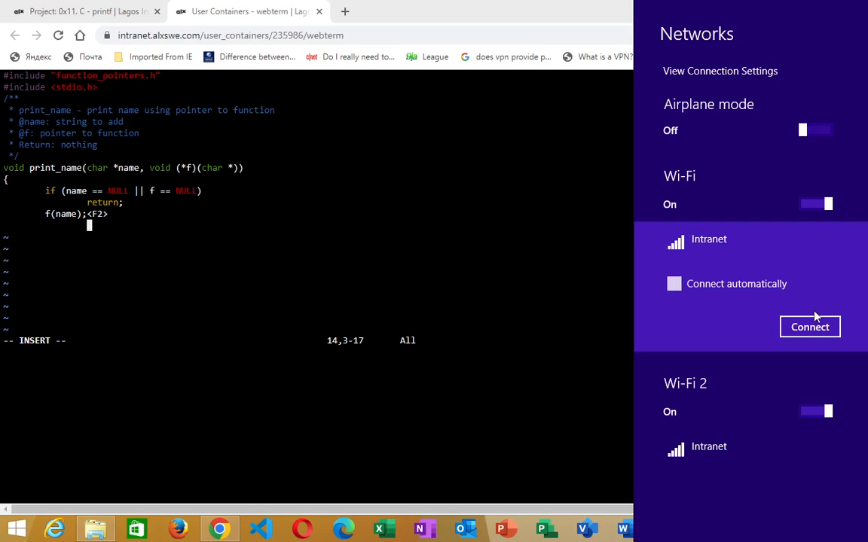
{"action": "left_click", "coordinate": [809, 327]}
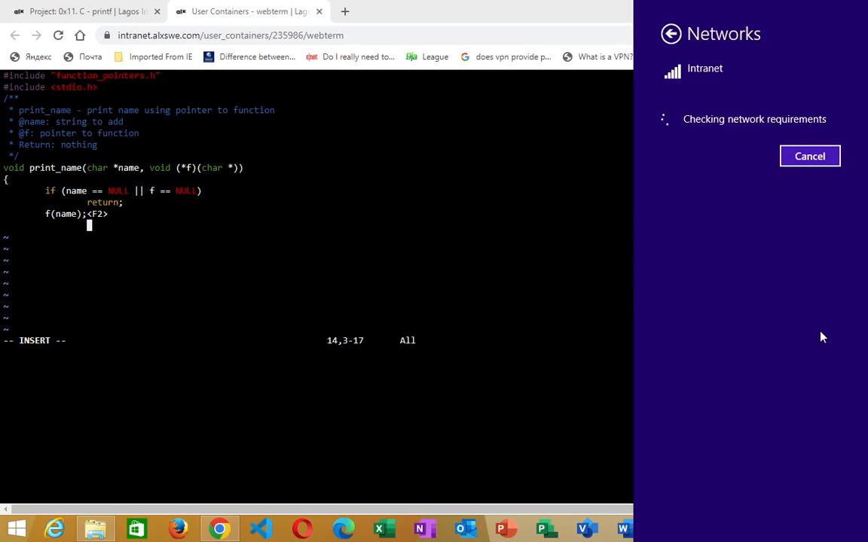
{"action": "left_click", "coordinate": [809, 155]}
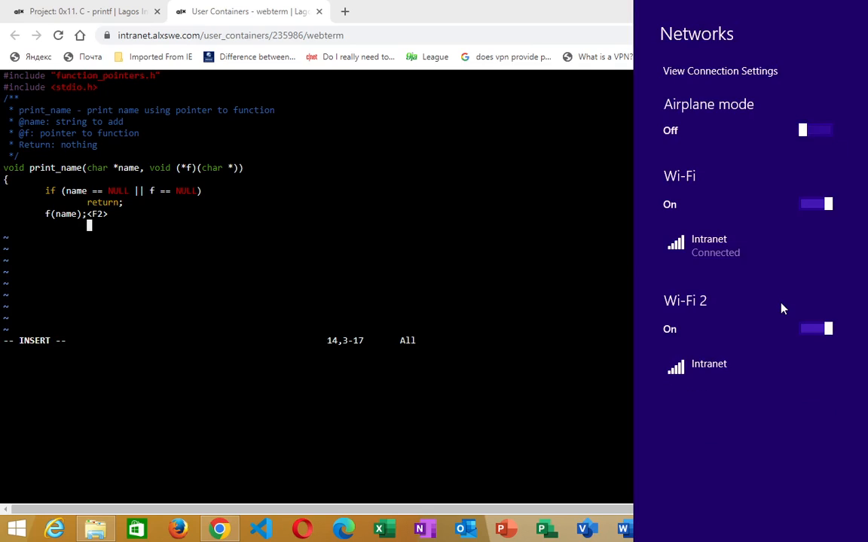
{"action": "mouse_move", "coordinate": [411, 242]}
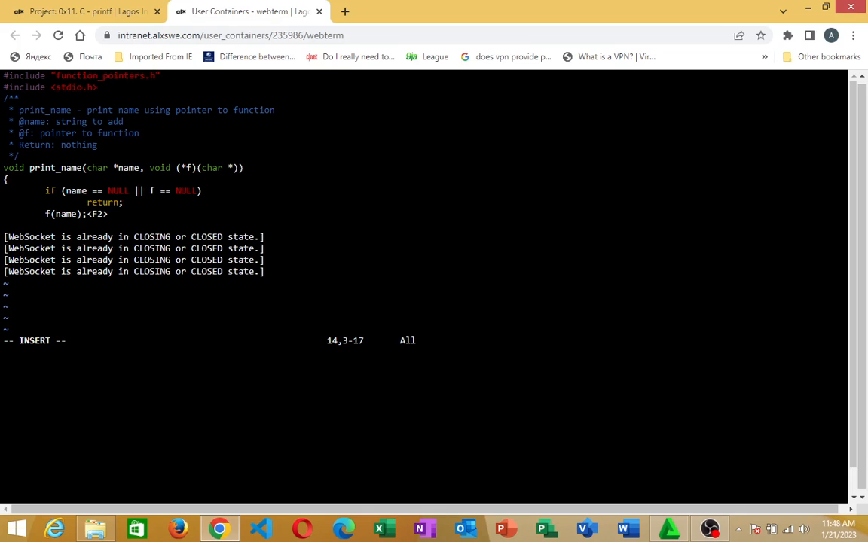
{"action": "mouse_move", "coordinate": [320, 12]}
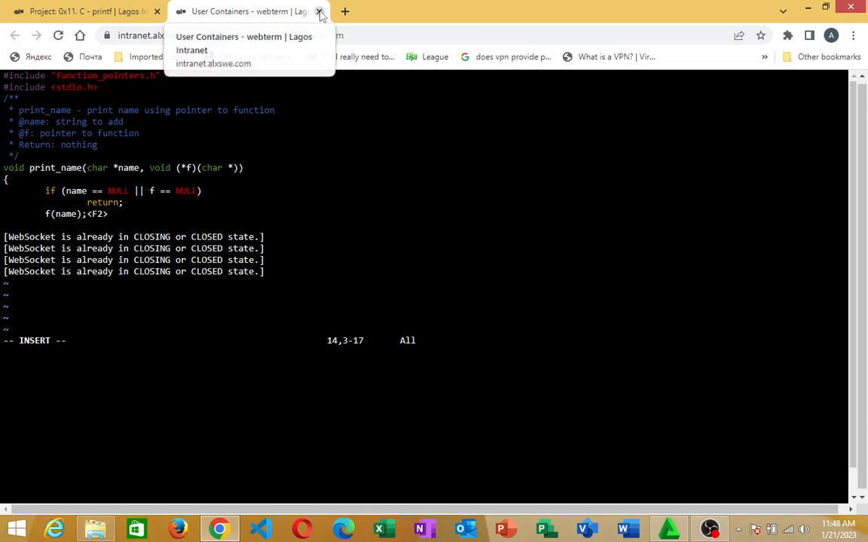
Step: Close the dropped webterm tab and launch a fresh Ubuntu 20.04 sandbox terminal
{"action": "left_click", "coordinate": [319, 13]}
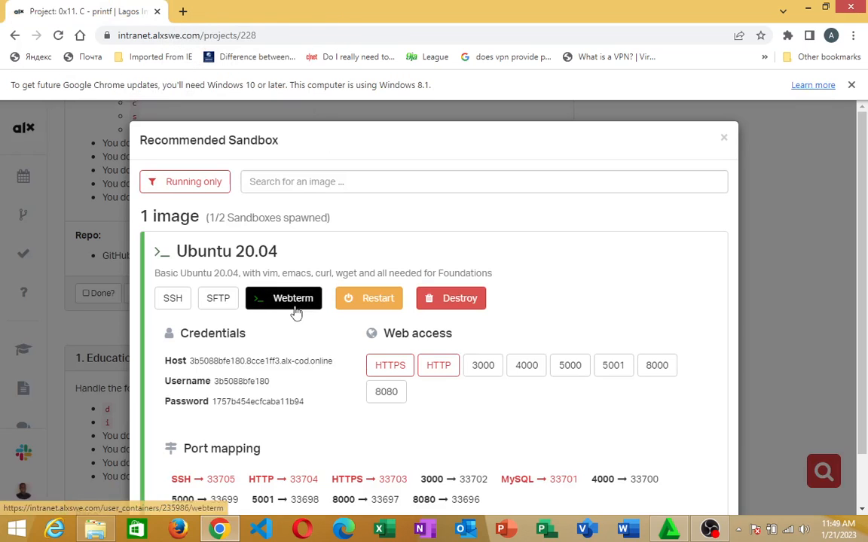
{"action": "left_click", "coordinate": [284, 298]}
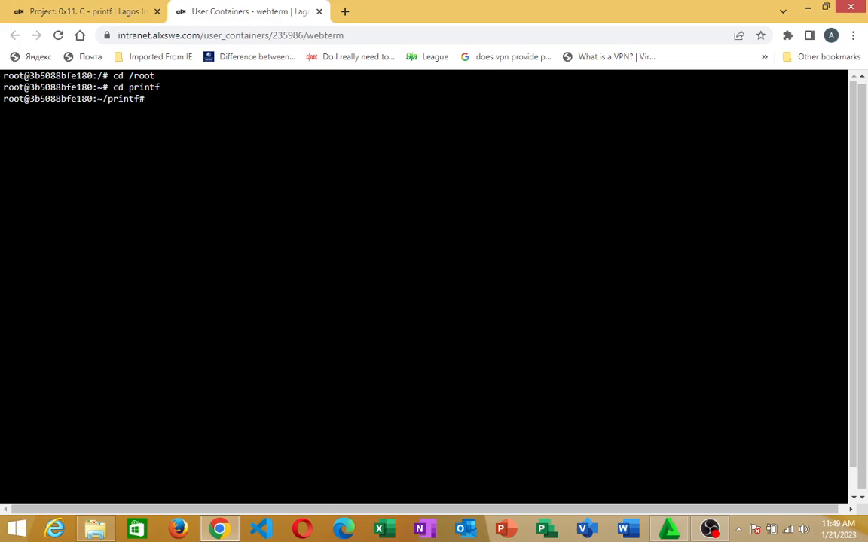
Step: Run vi main.h in the printf folder, hitting the swap-file warning
{"action": "type", "text": "vi"}
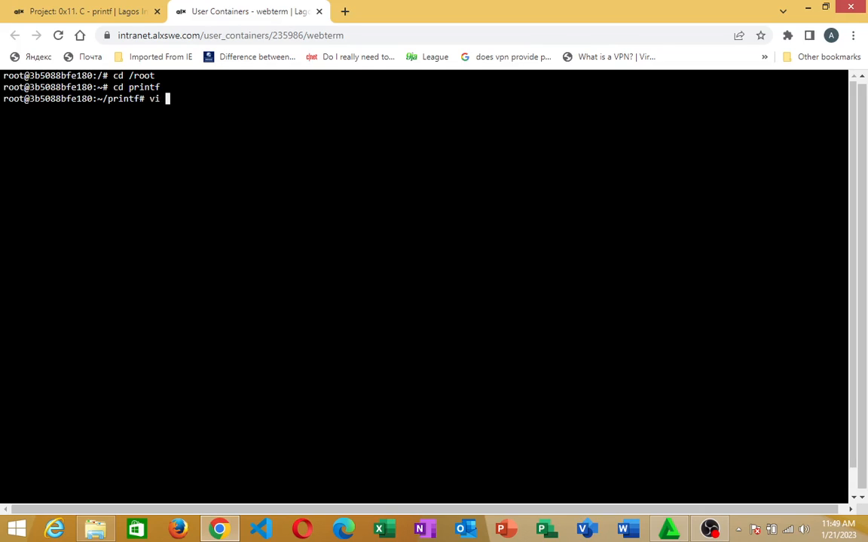
{"action": "type", "text": "mainn"}
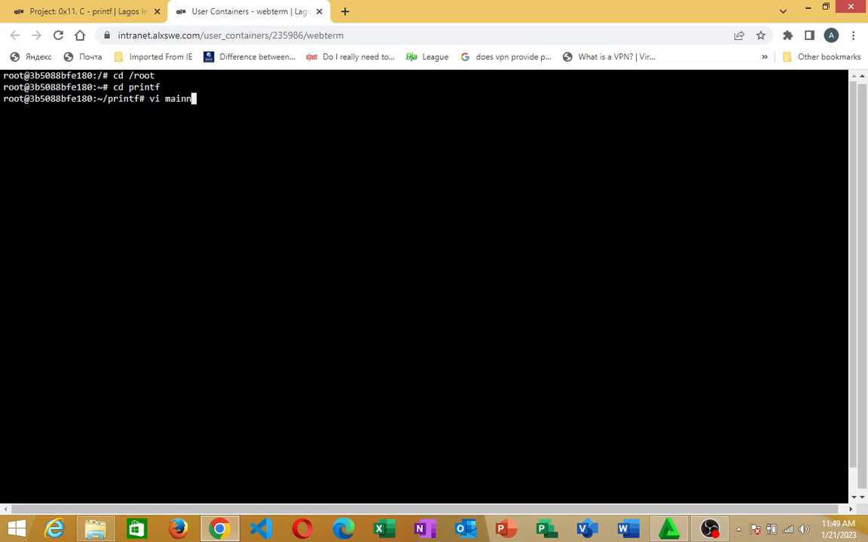
{"action": "type", "text": ".h"}
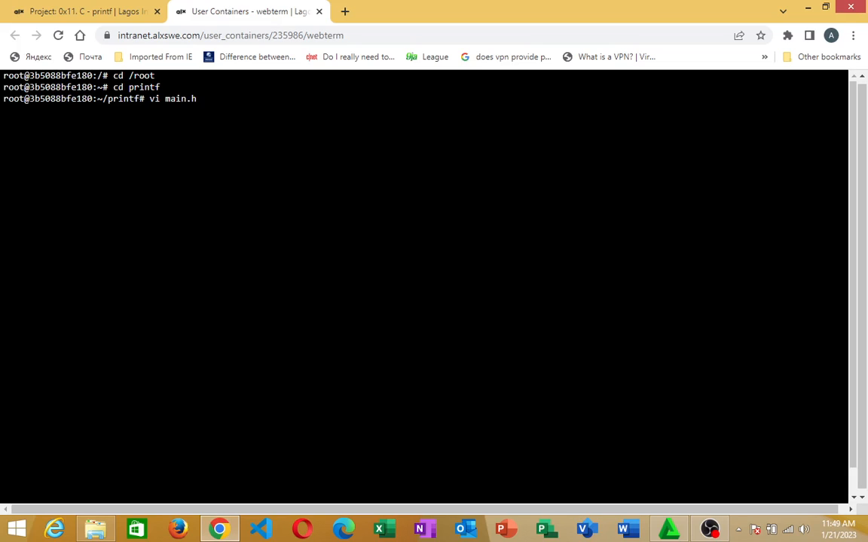
{"action": "key", "text": "Return"}
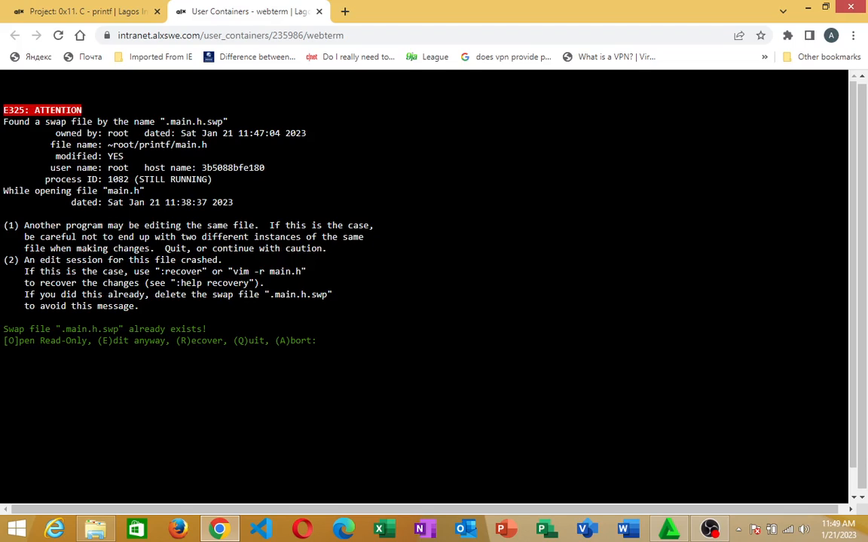
Step: Answer the E325 swap prompt with R to recover main.h and dismiss the completion message
{"action": "left_click_drag", "start_coordinate": [24, 271], "coordinate": [75, 283]}
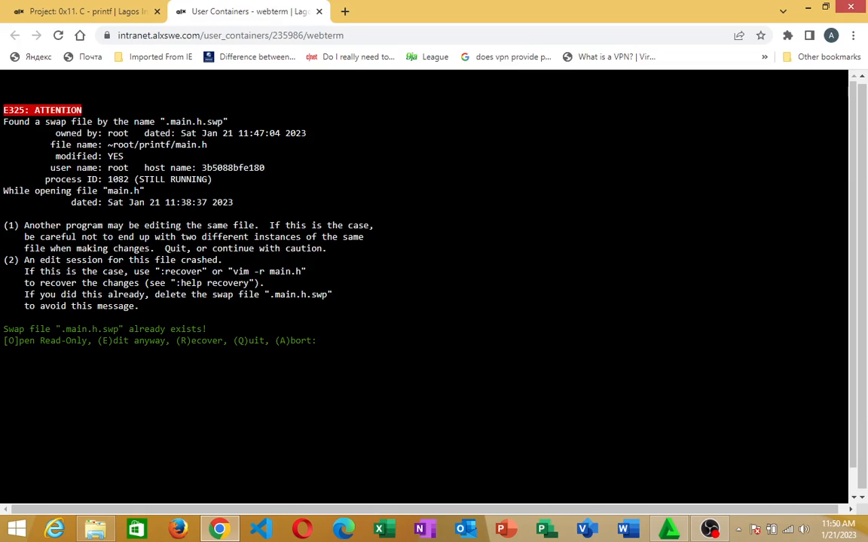
{"action": "key", "text": "R"}
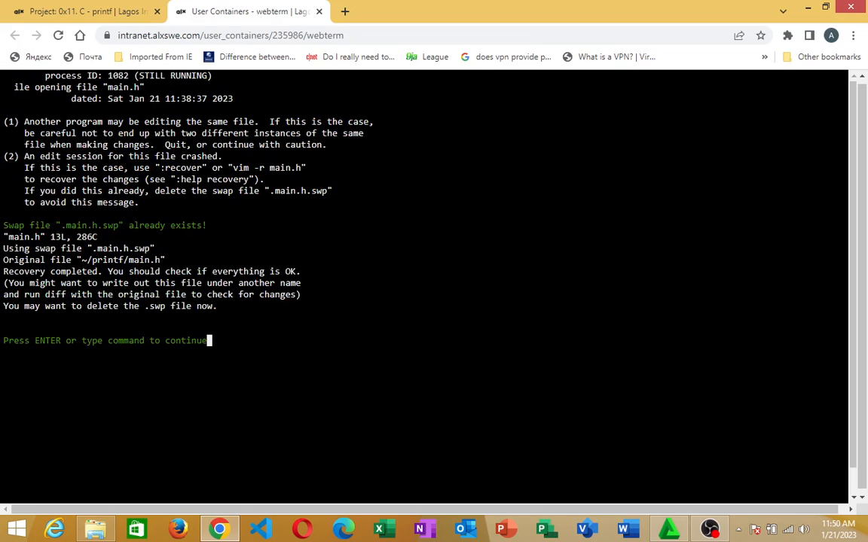
{"action": "key", "text": "Return"}
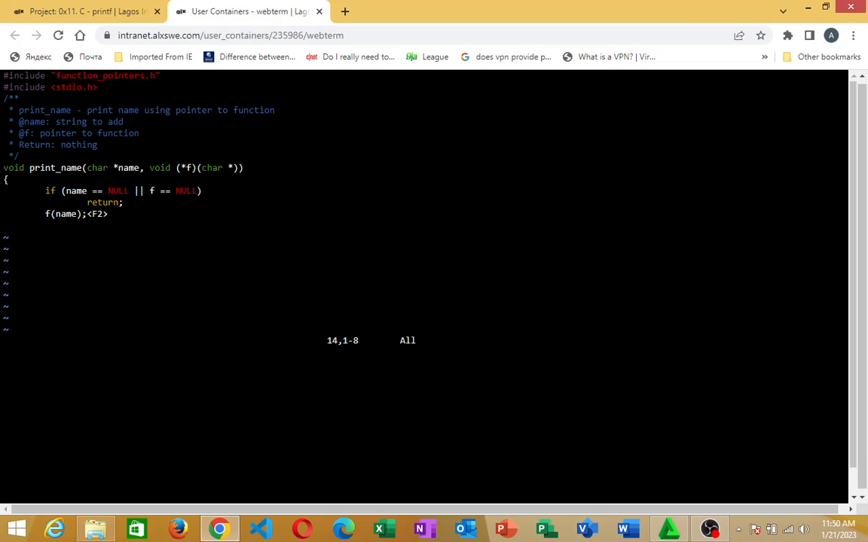
Step: Try the :recover command on main.h and dismiss the resulting error back to normal mode
{"action": "key", "text": "Escape"}
{"action": "type", "text": ":"}
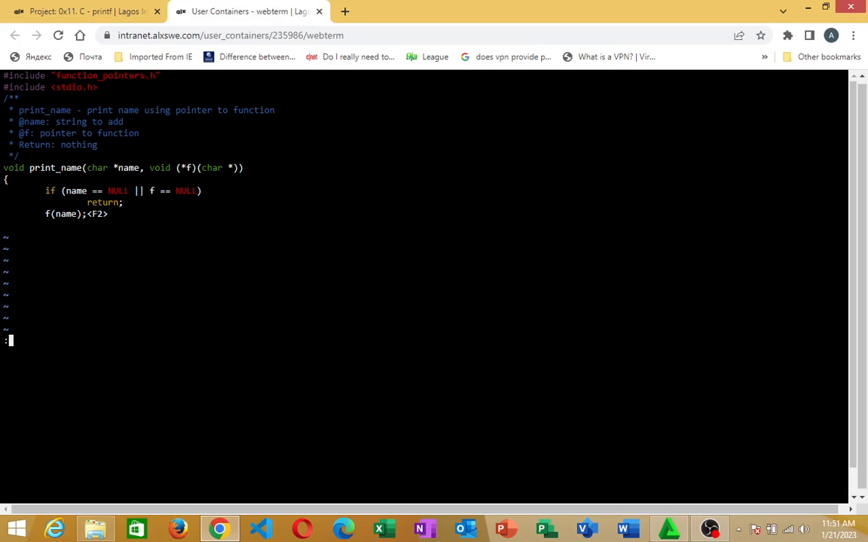
{"action": "type", "text": "RE"}
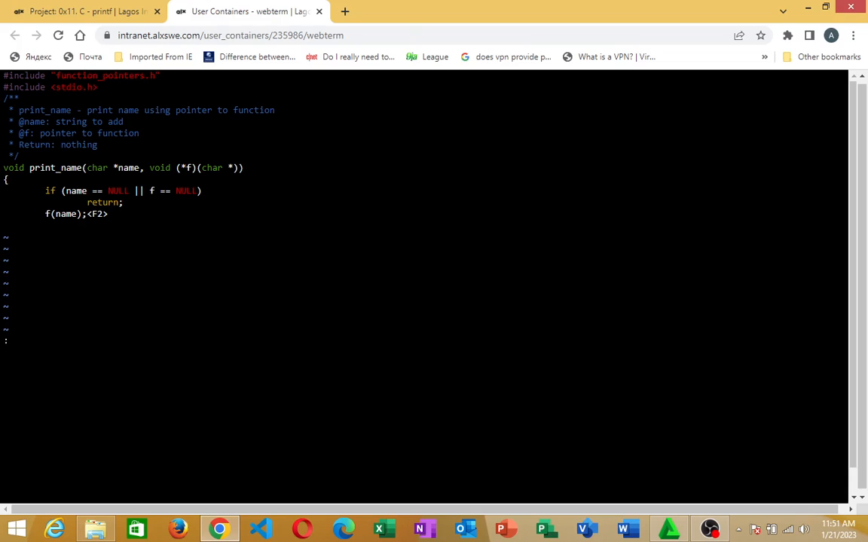
{"action": "type", "text": ":reco"}
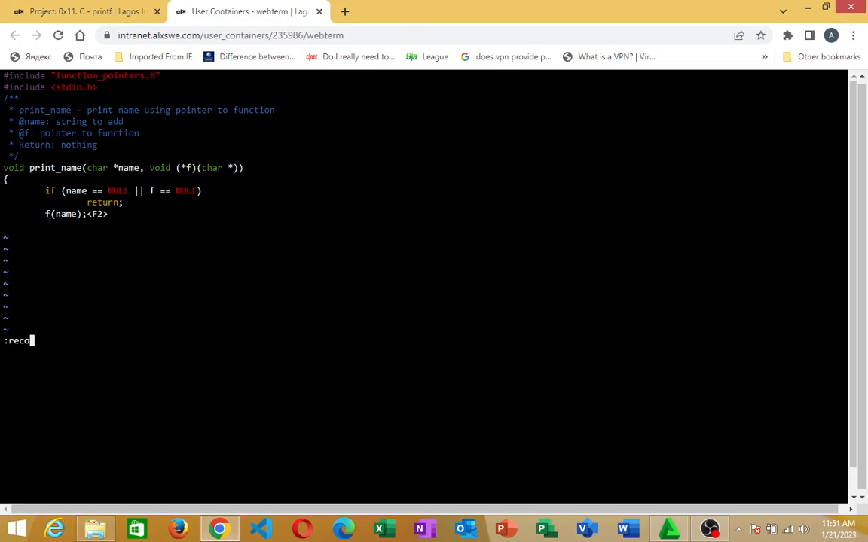
{"action": "type", "text": "ver"}
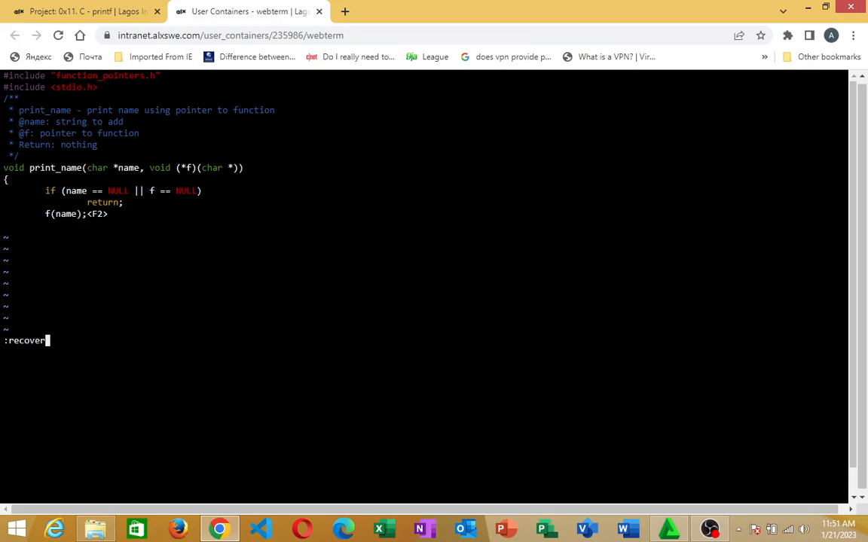
{"action": "key", "text": "Return"}
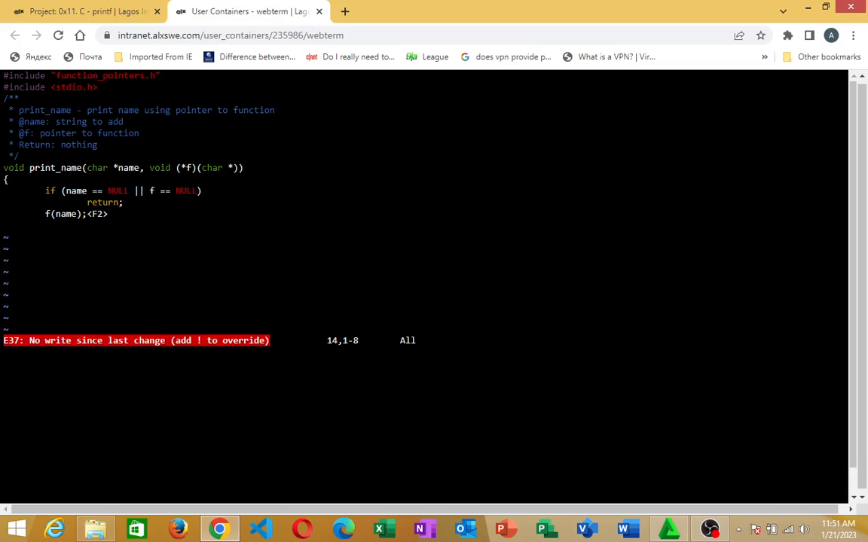
{"action": "key", "text": "escape"}
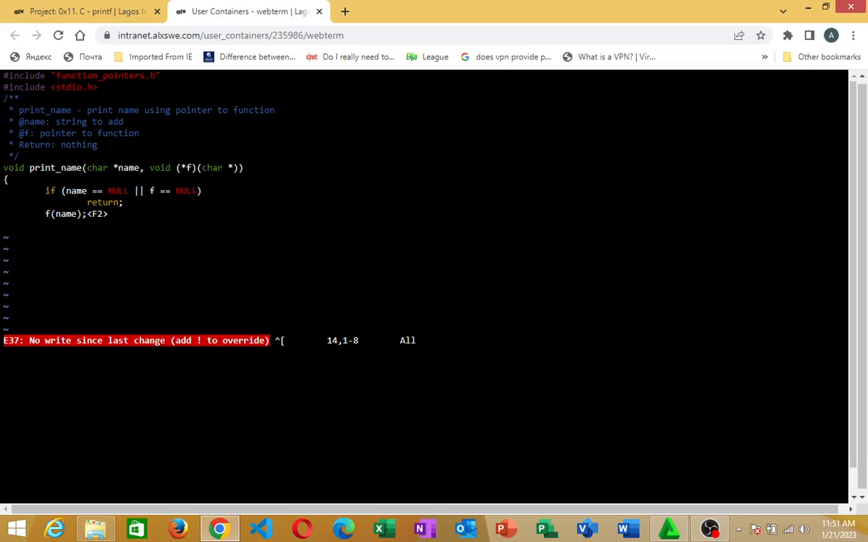
{"action": "key", "text": "Escape"}
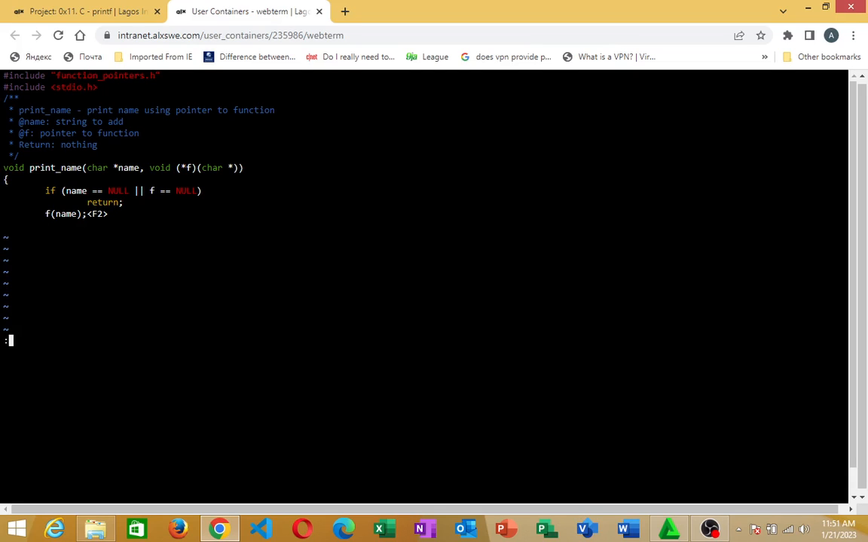
Step: Write main.h and quit vim with :wq, returning to the shell in /root/printf
{"action": "type", "text": ":wq"}
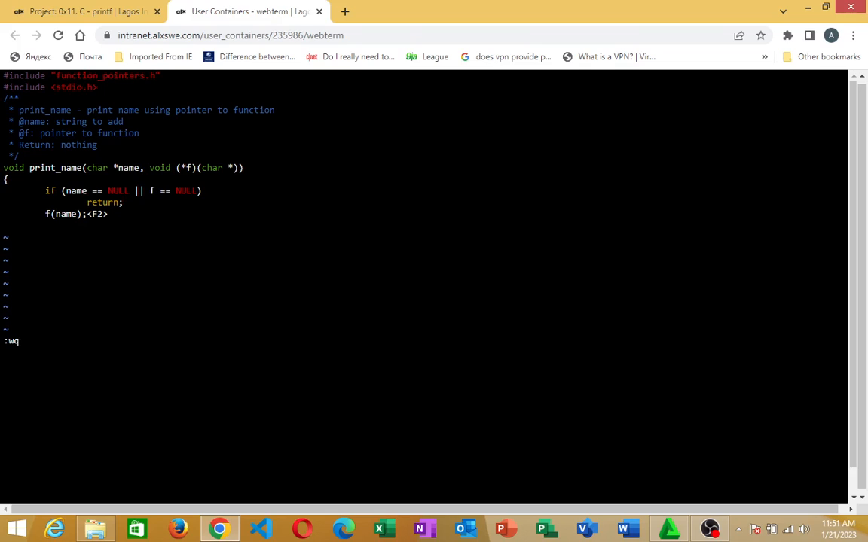
{"action": "key", "text": "Return"}
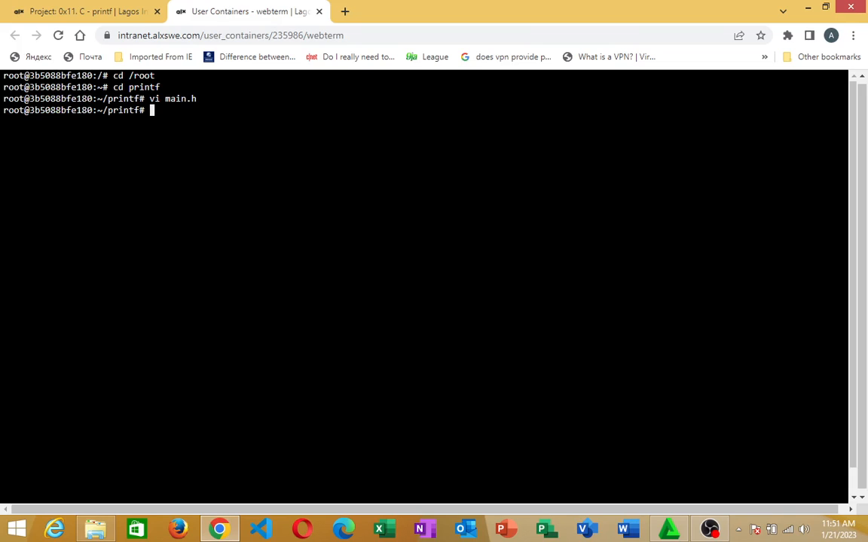
Step: List the printf folder with ls and ls -a to reveal the hidden .main.h.swp file
{"action": "type", "text": "ls"}
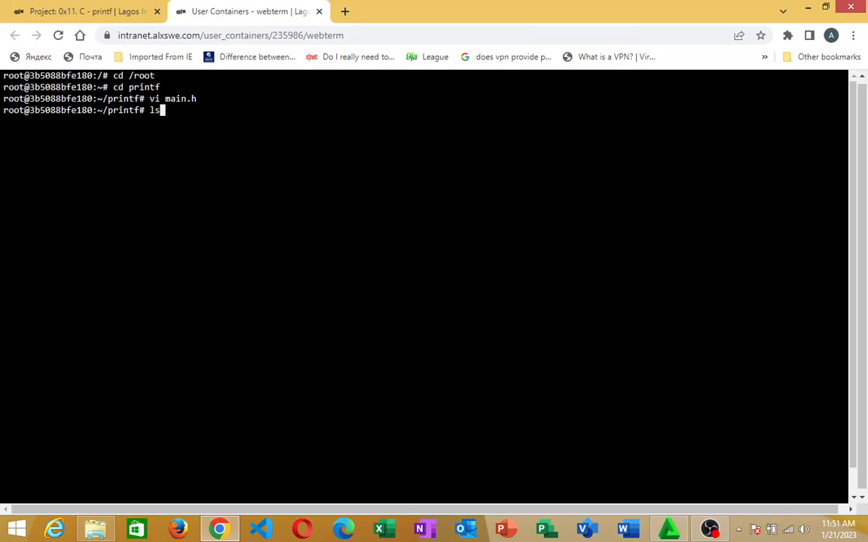
{"action": "key", "text": "Return"}
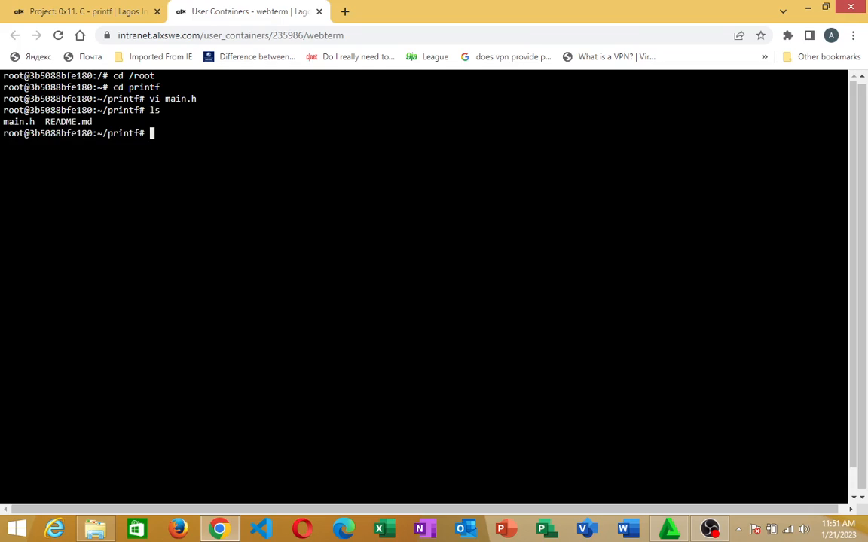
{"action": "type", "text": "ls"}
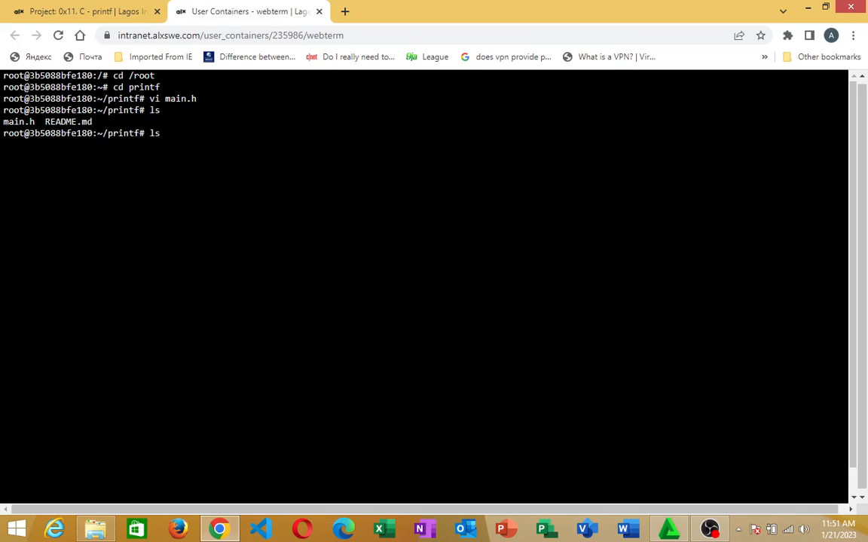
{"action": "type", "text": "-a"}
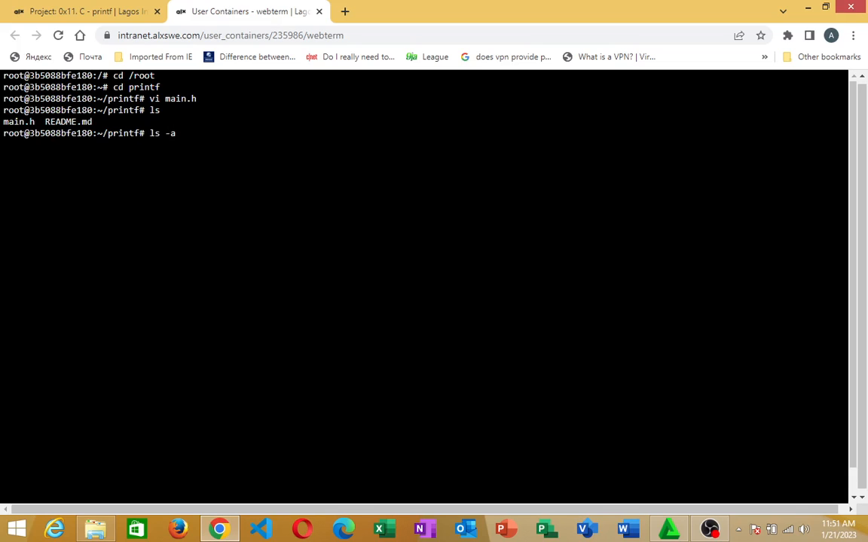
{"action": "key", "text": "Return"}
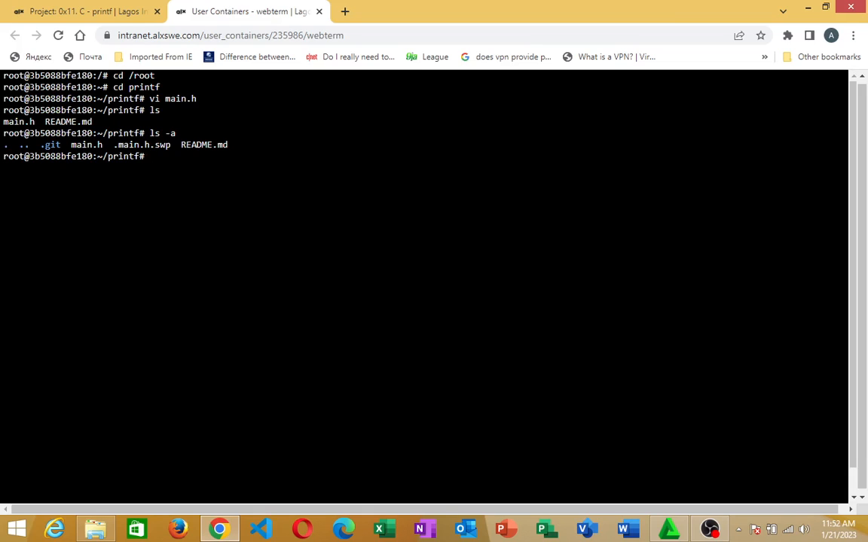
Step: Remove .main.h.swp with rm and confirm via ls -a that only main.h and README.md remain
{"action": "type", "text": "rm"}
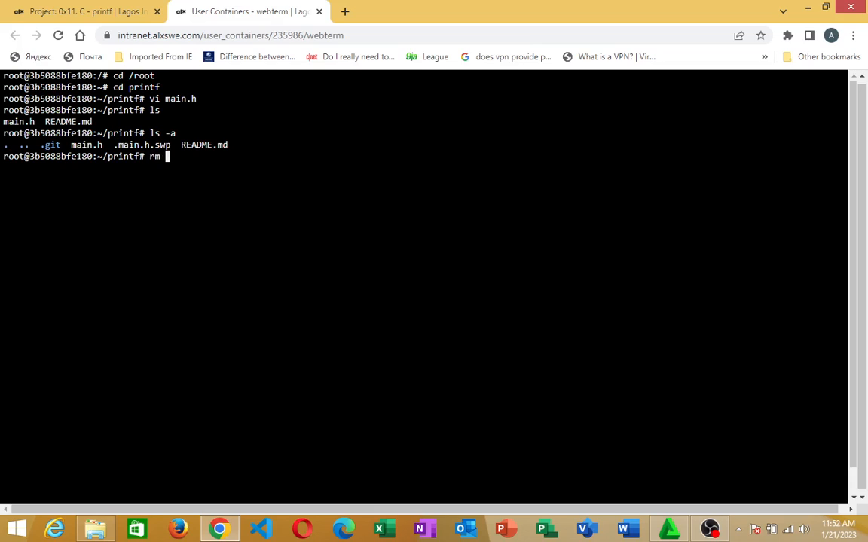
{"action": "type", "text": "."}
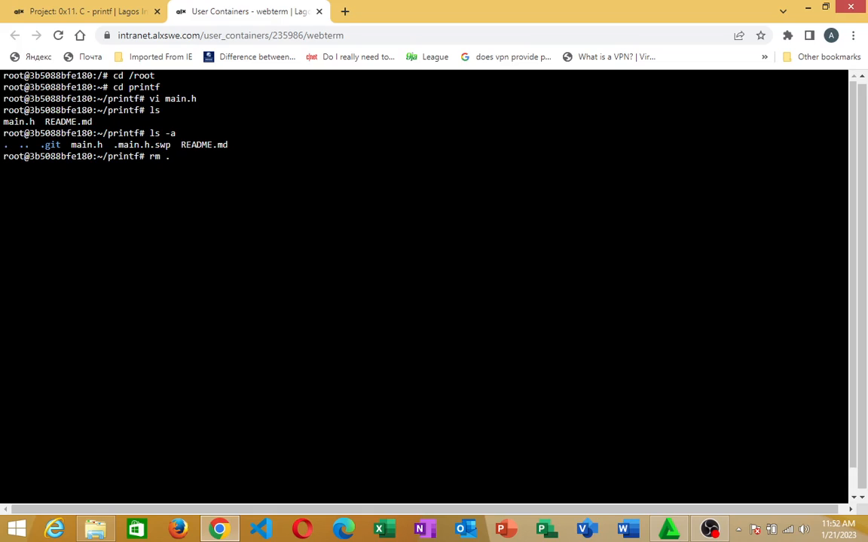
{"action": "type", "text": "main"}
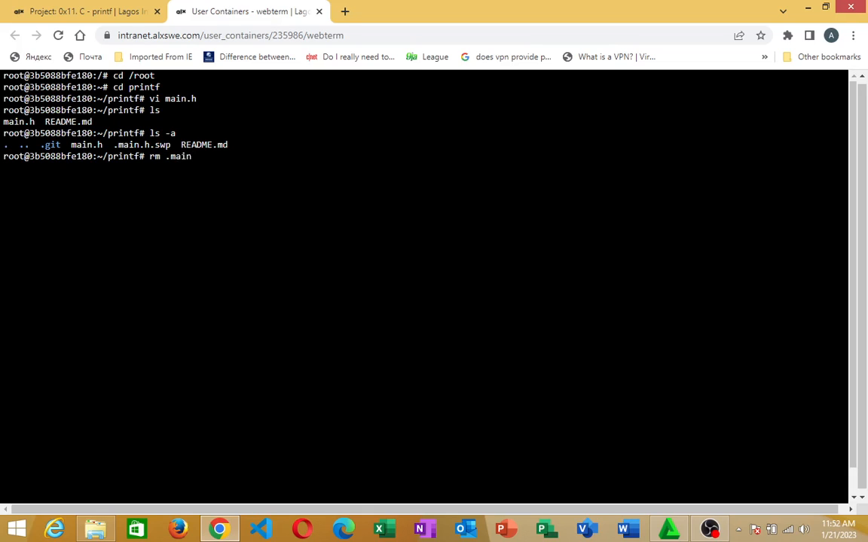
{"action": "type", "text": "h"}
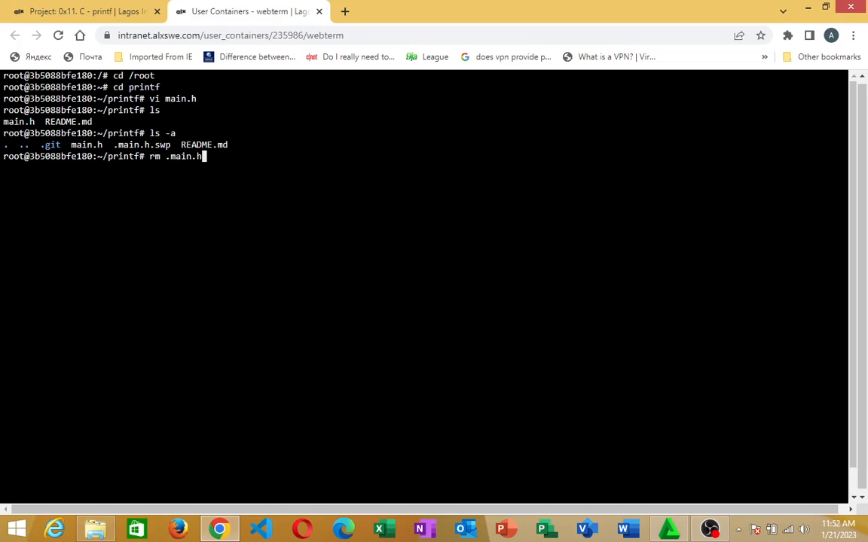
{"action": "type", "text": ".swp"}
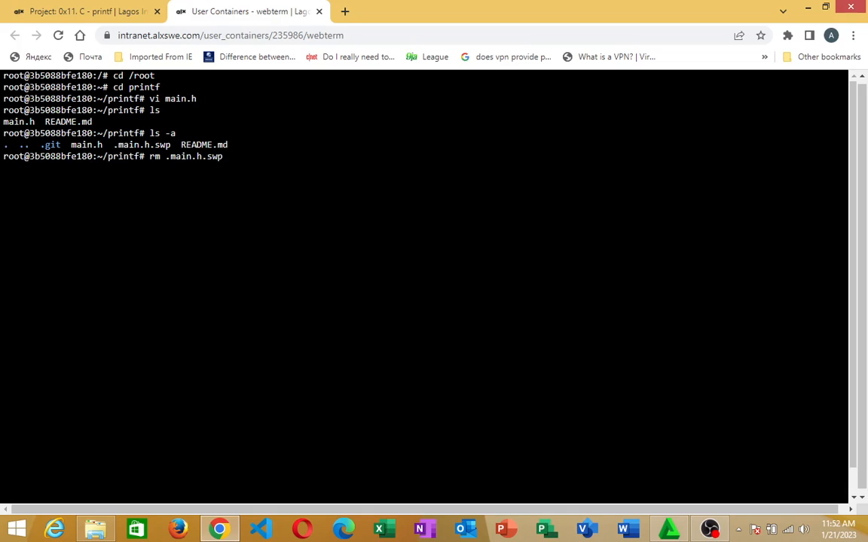
{"action": "key", "text": "Return"}
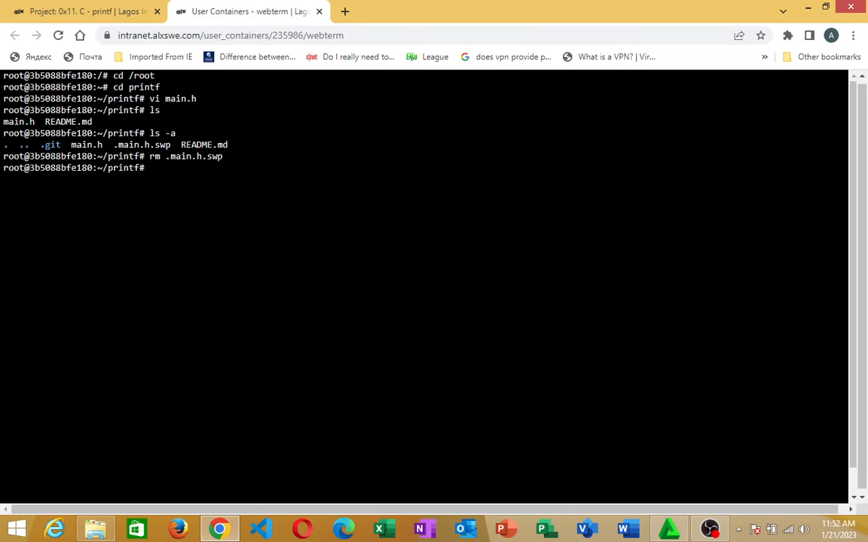
{"action": "type", "text": "ls"}
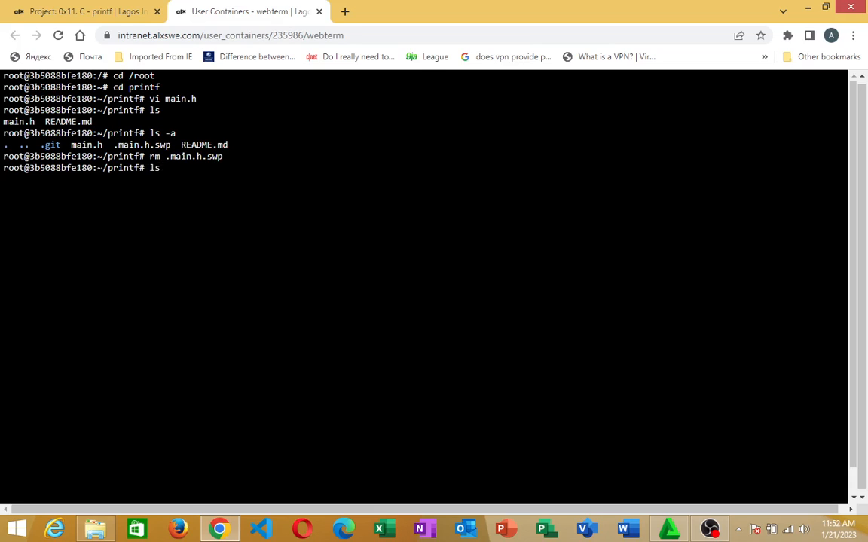
{"action": "type", "text": "-a"}
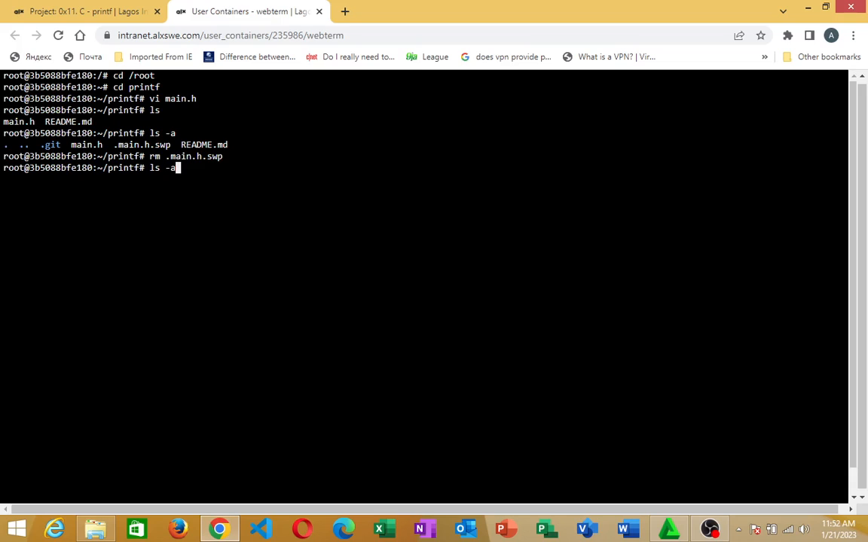
{"action": "key", "text": "Return"}
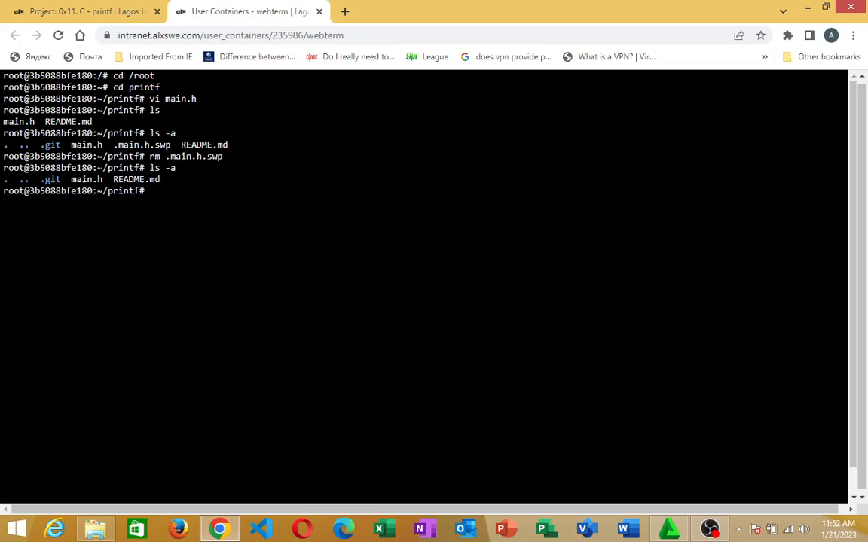
Step: Begin the vi command to reopen main.h
{"action": "type", "text": "vi"}
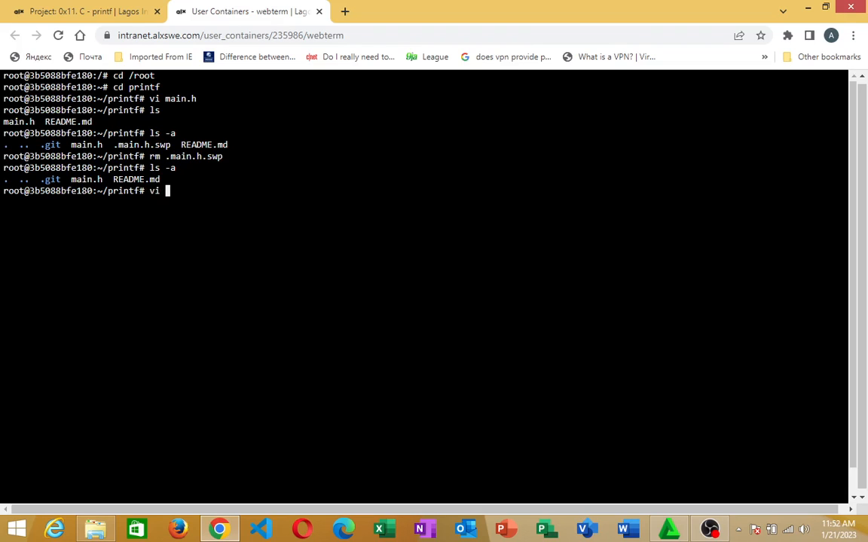
Step: Run vi main.h so it loads cleanly without any swap-file warning
{"action": "type", "text": "main"}
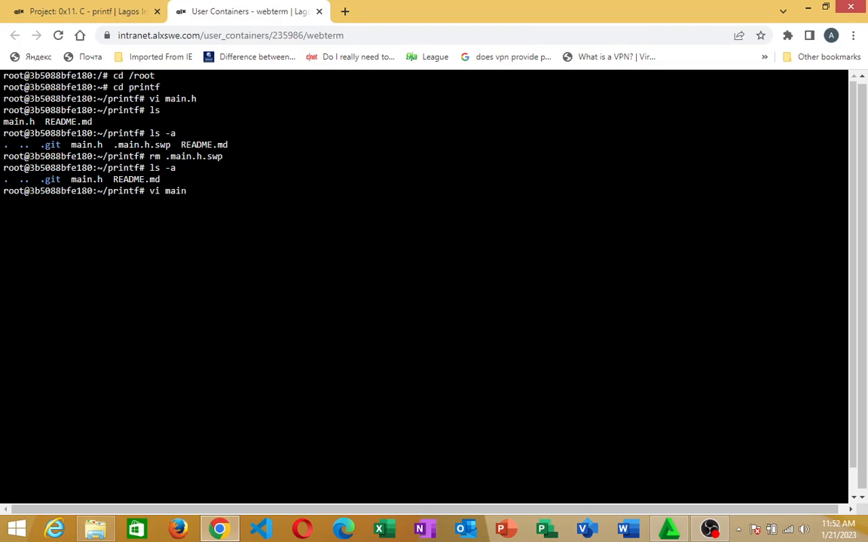
{"action": "type", "text": ".h"}
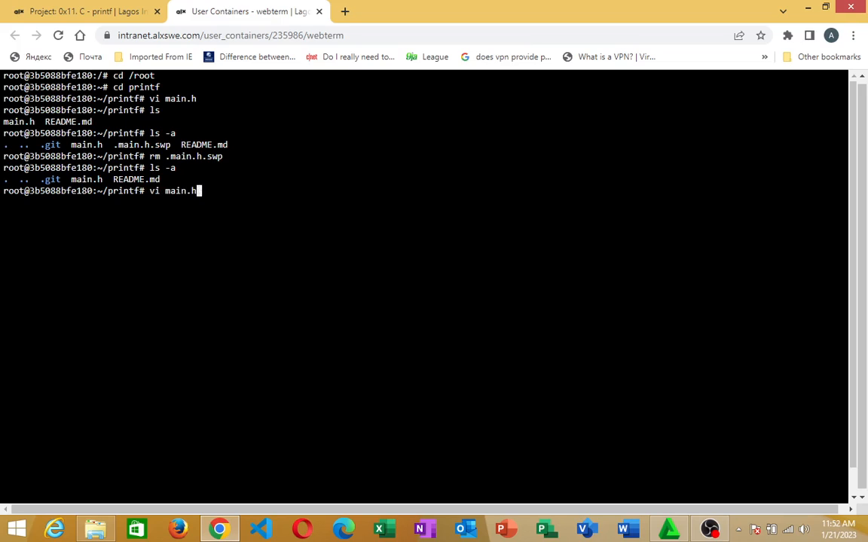
{"action": "key", "text": "Return"}
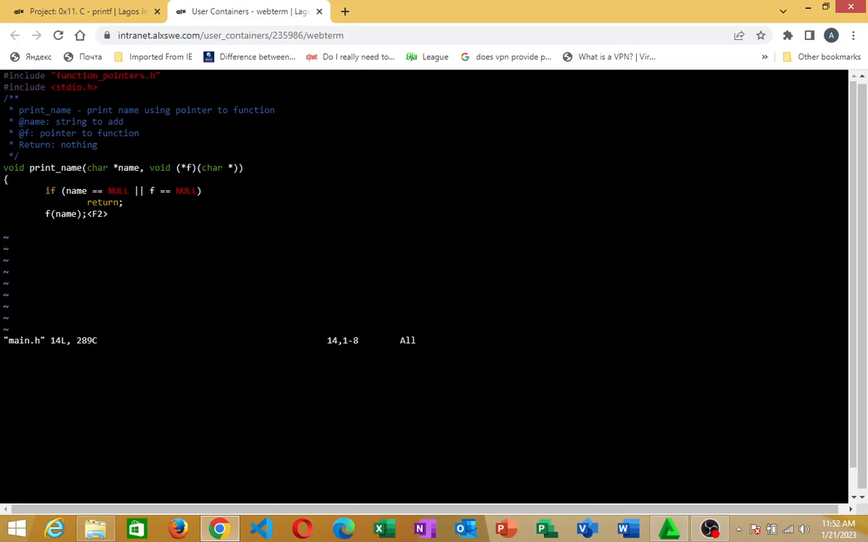